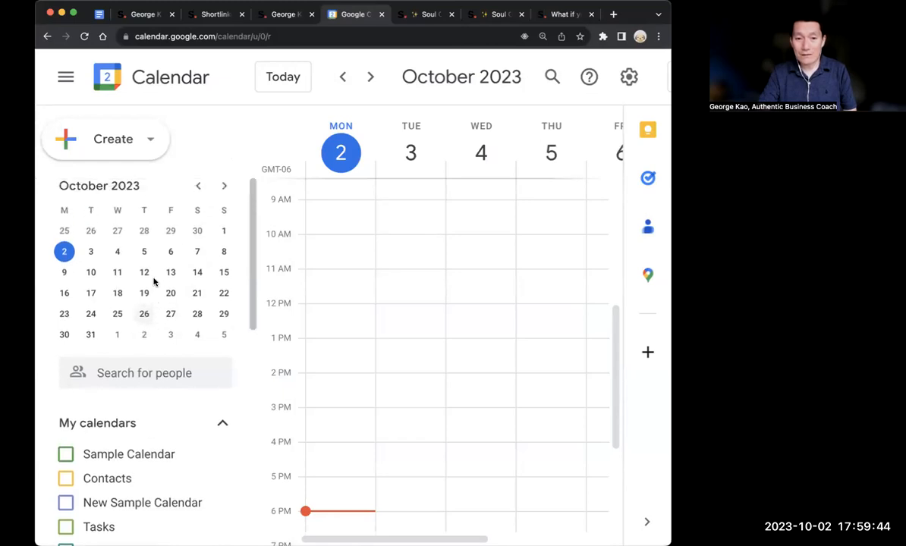
Scroll down the sidebar and open the Other calendars + menu of add-calendar options.
scroll("down", 3)
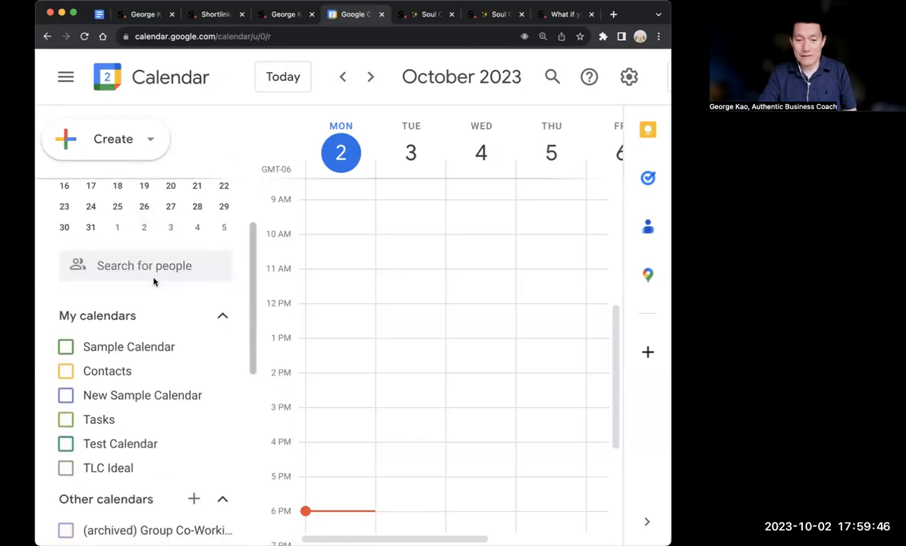
scroll("down", 3)
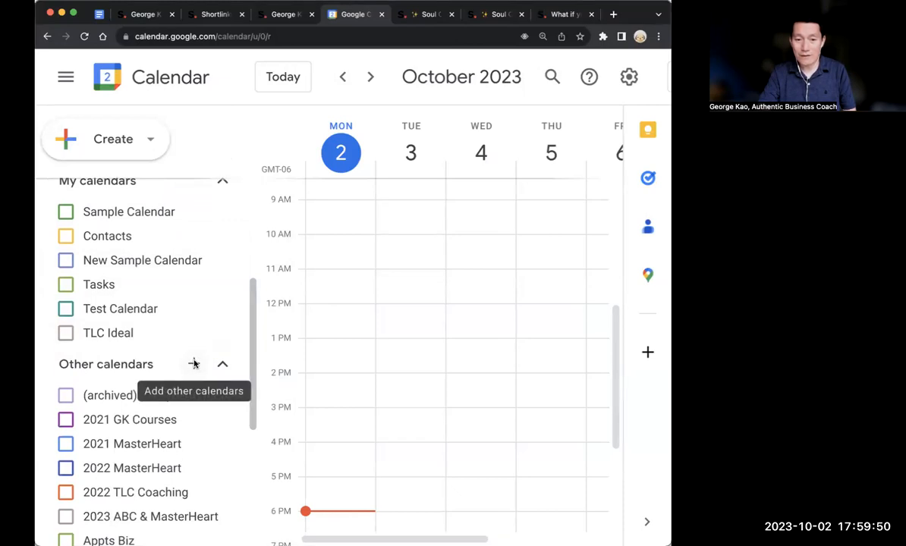
left_click(194, 364)
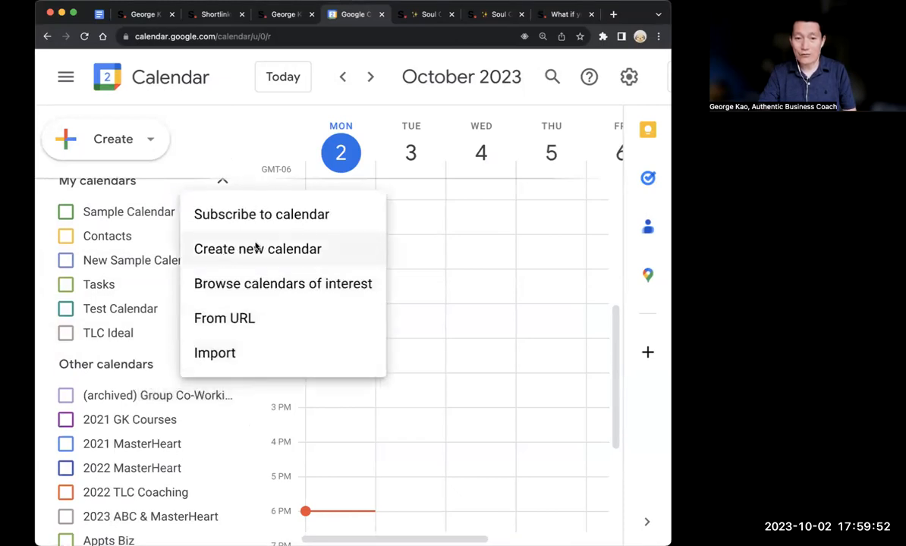
Create a new calendar named 'The Greatest Group Program Ever' and dismiss the confirmation.
left_click(258, 249)
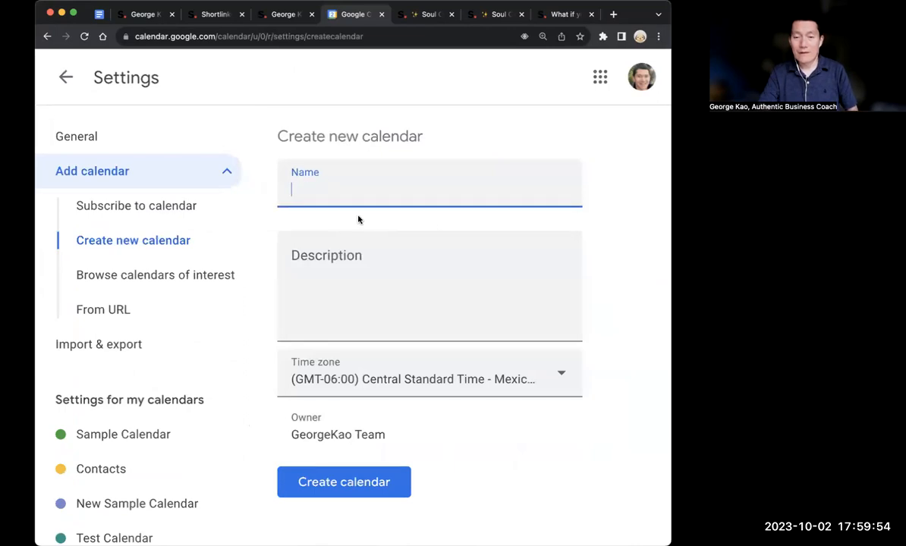
type("T")
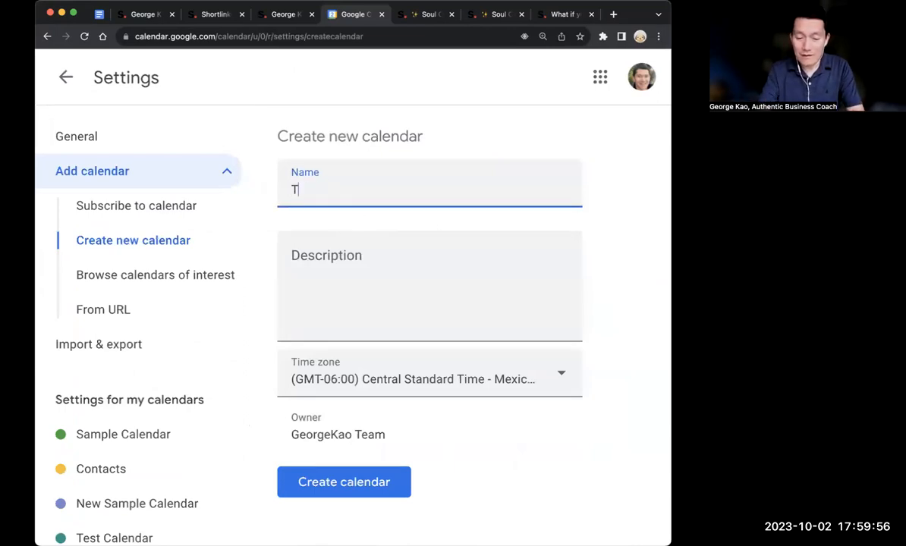
type("he Greatest G")
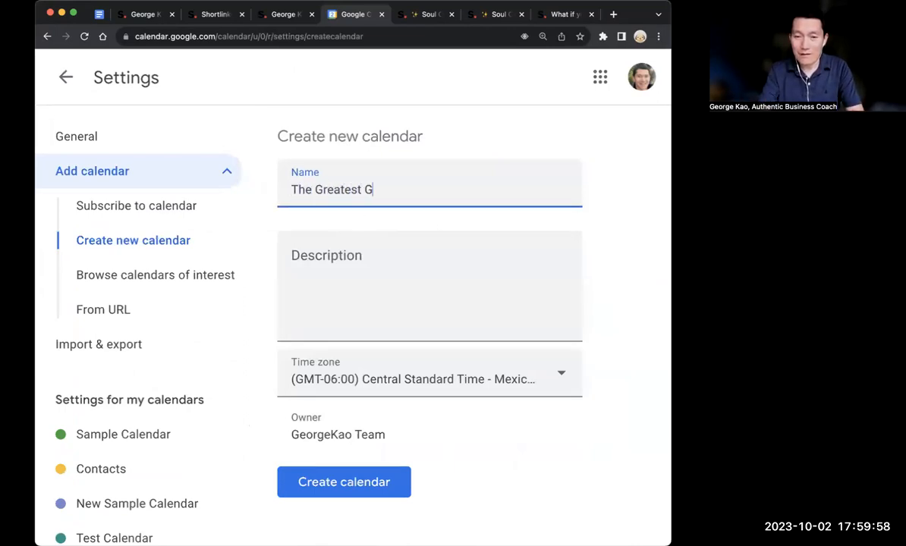
type("roup Program")
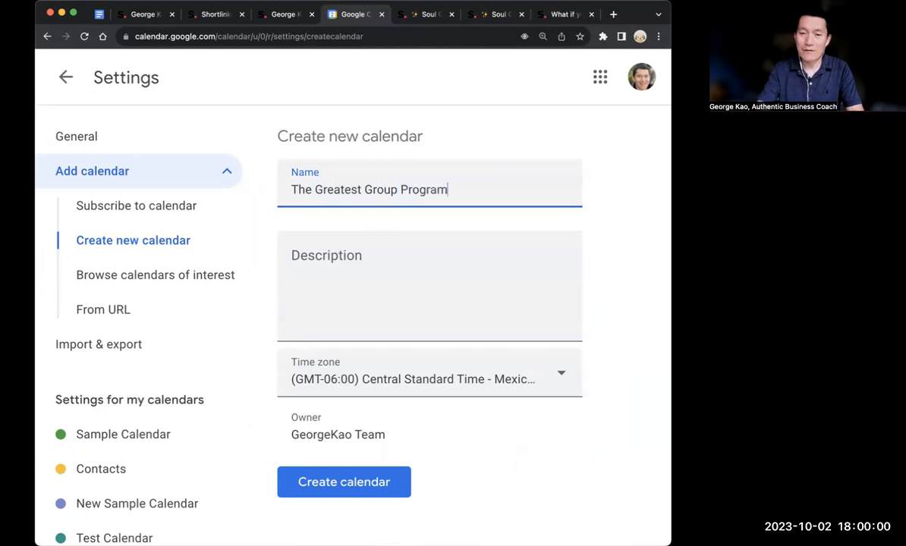
type("Ever")
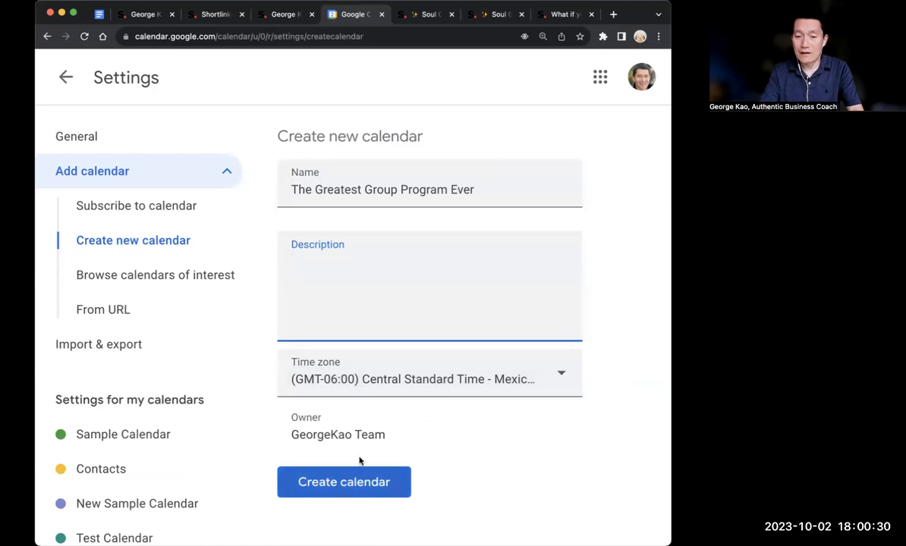
left_click(344, 482)
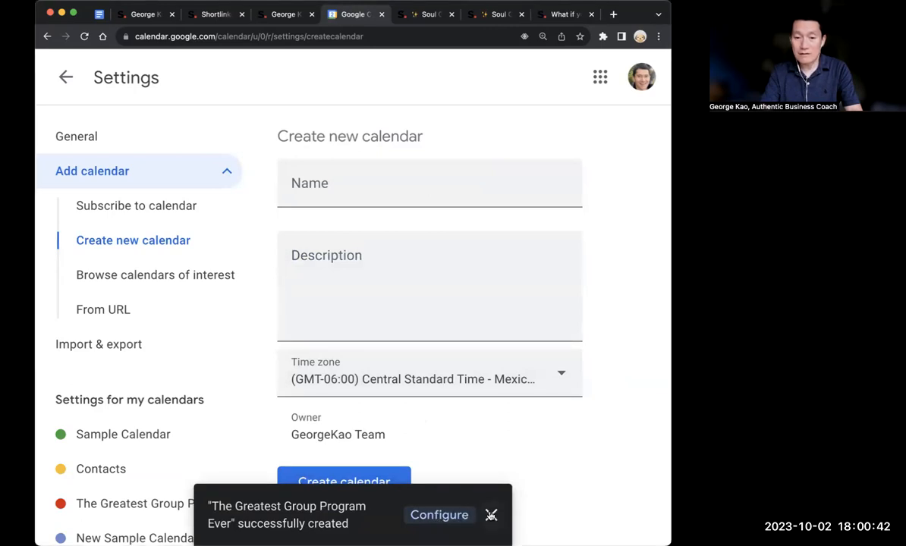
left_click(491, 516)
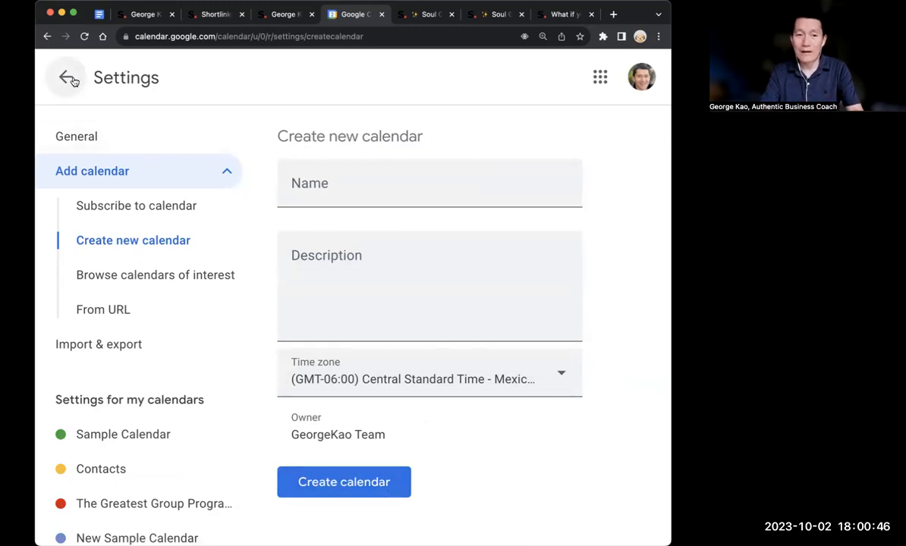
mouse_move(66, 78)
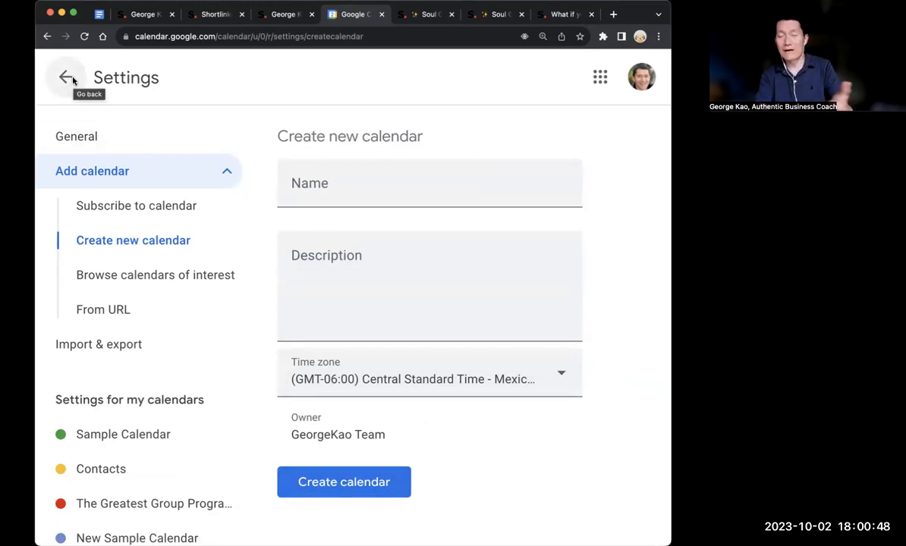
Return to the main view and open Settings and sharing for the new group calendar.
left_click(66, 77)
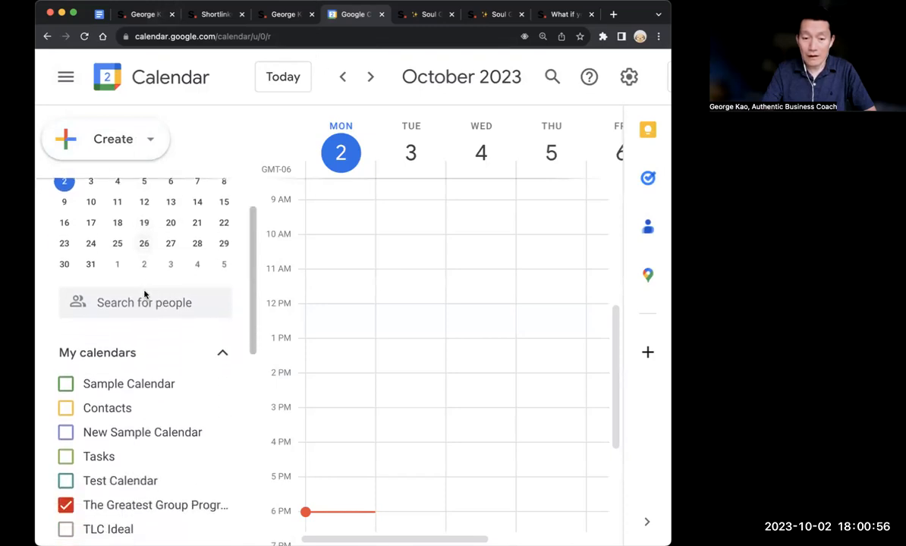
scroll("down", 3)
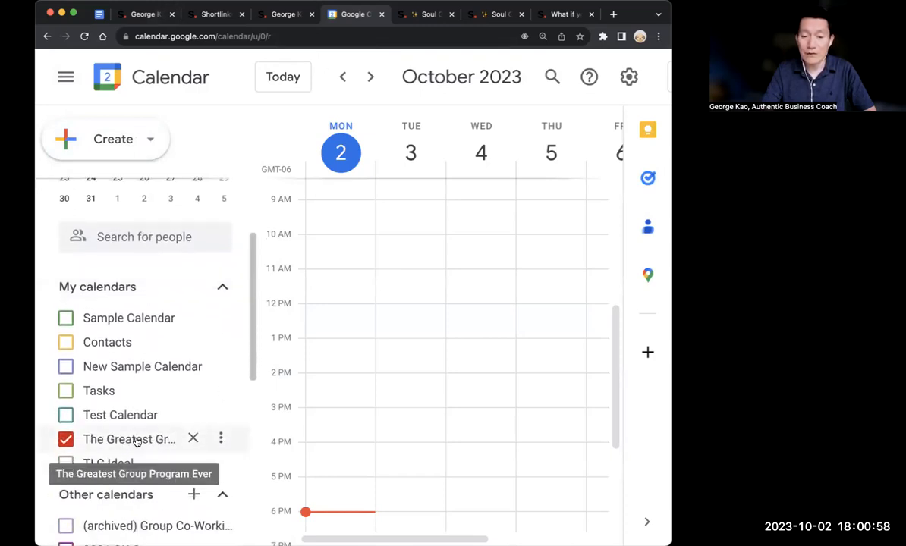
mouse_move(221, 439)
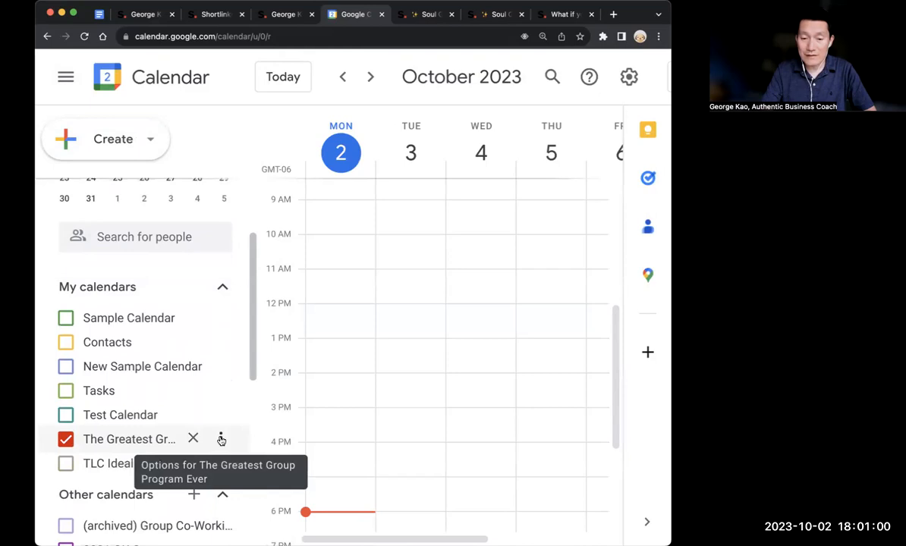
left_click(221, 440)
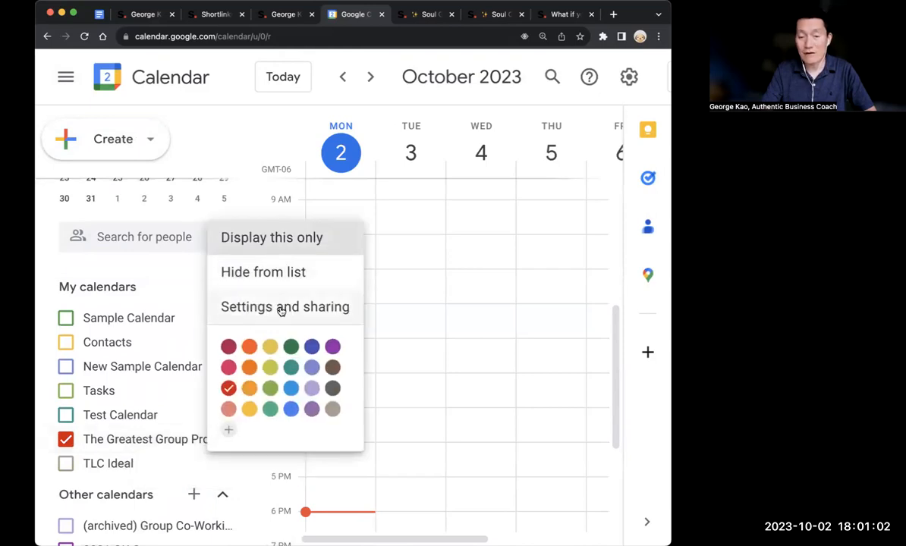
left_click(285, 306)
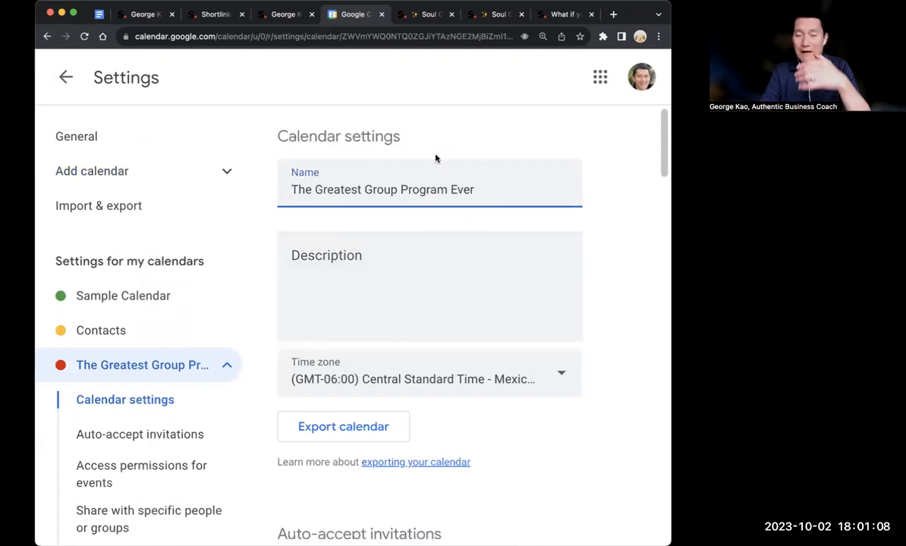
Set Auto-accept invitations to 'Do not show invitations' and confirm with OK.
scroll("down", 3)
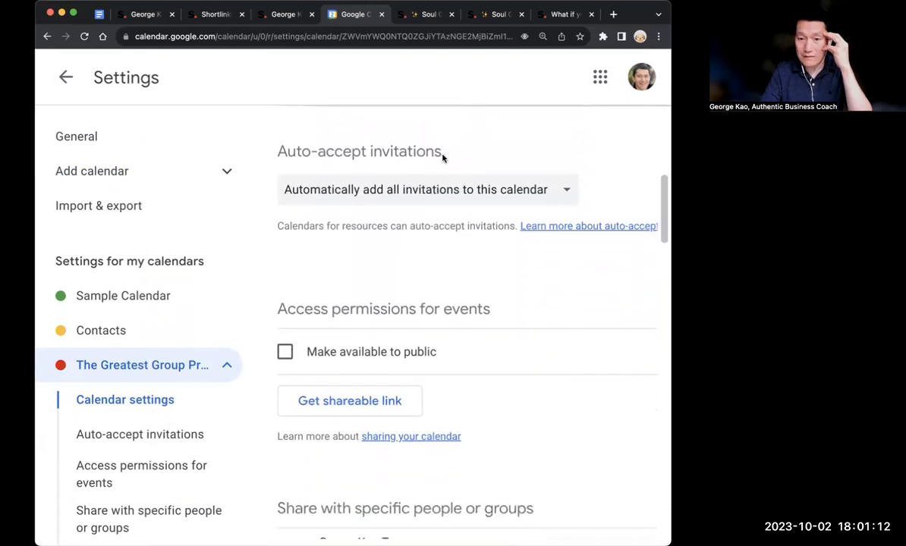
left_click(425, 189)
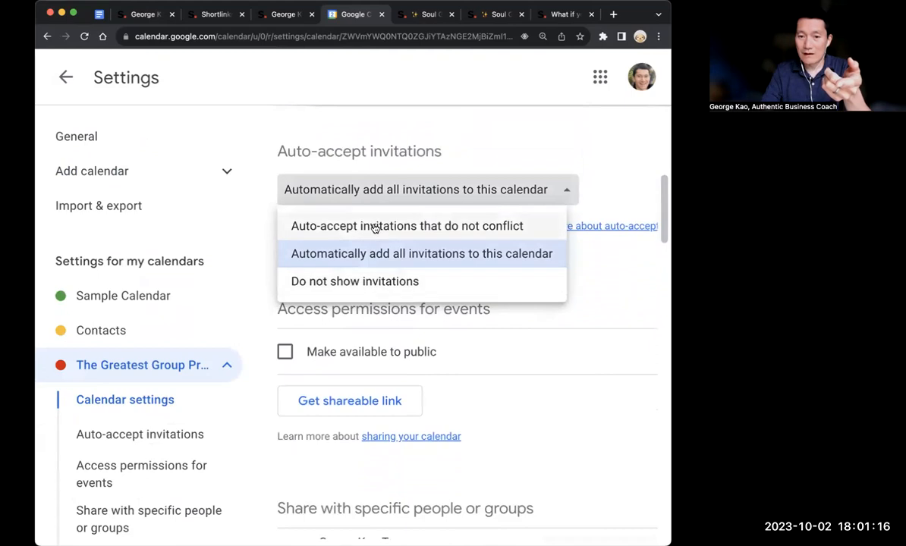
mouse_move(379, 266)
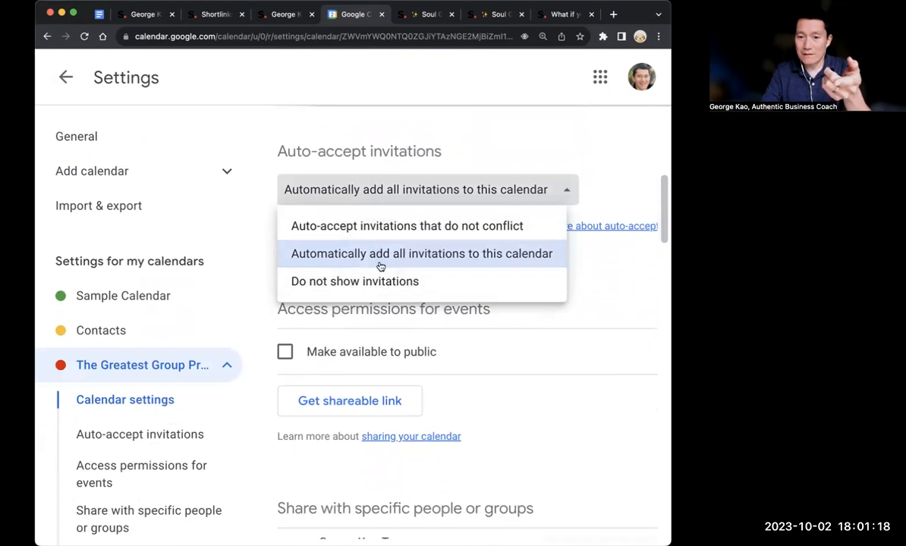
left_click(355, 281)
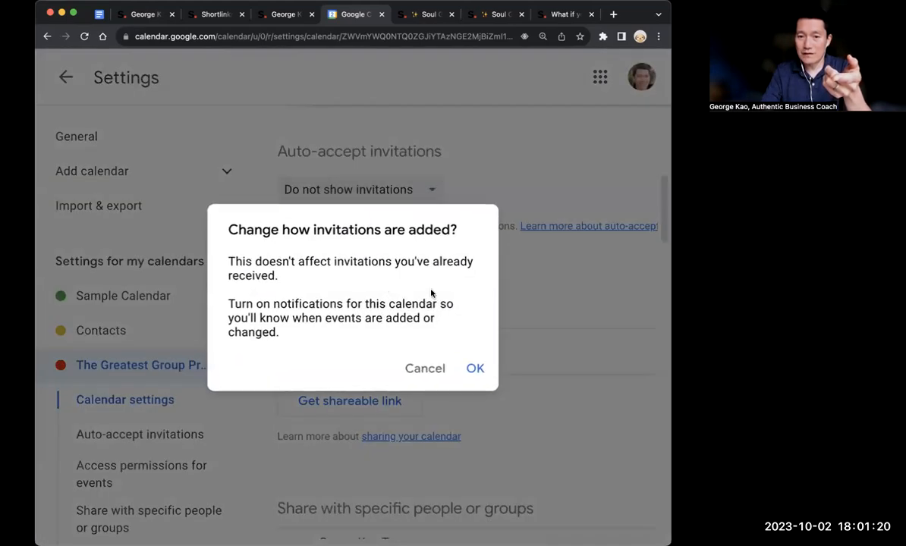
left_click(475, 368)
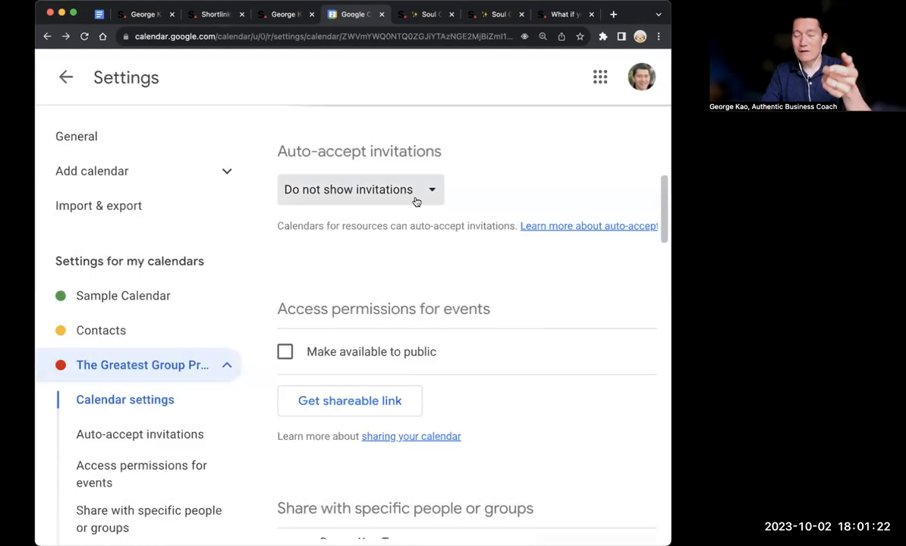
left_click(359, 189)
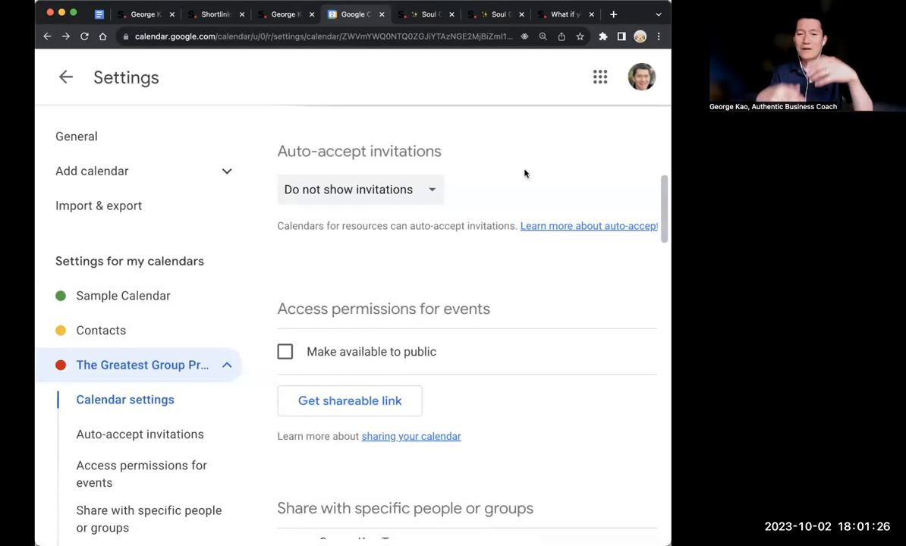
mouse_move(493, 171)
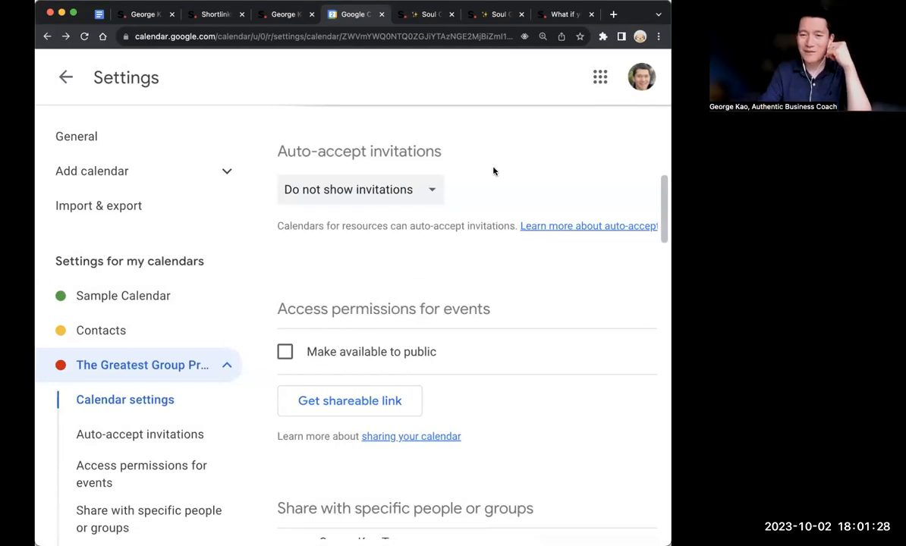
scroll("down", 3)
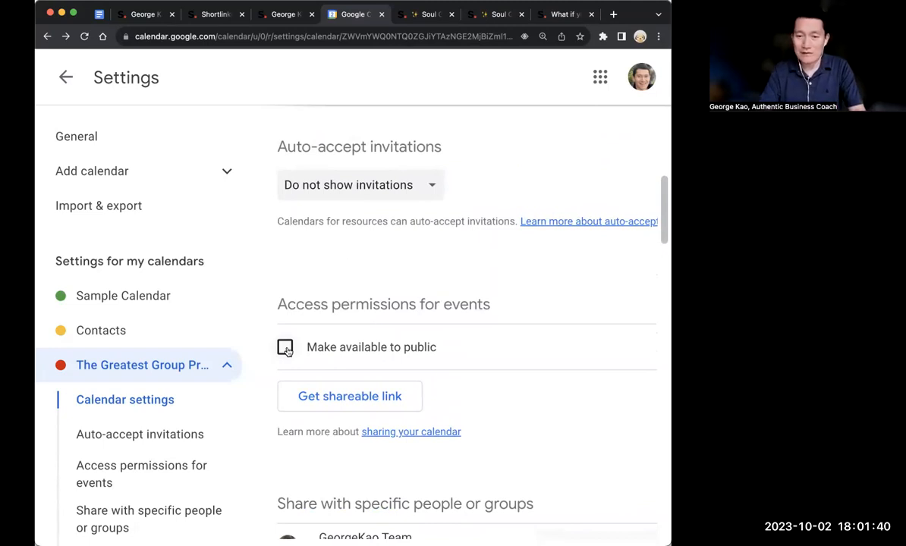
Tick 'Make available to public' with all event details and confirm the warning.
left_click(285, 347)
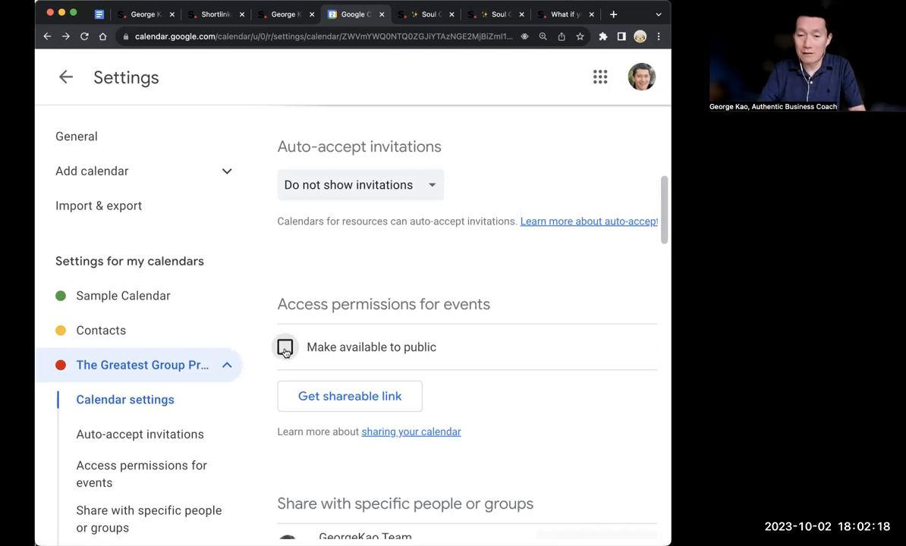
left_click(284, 347)
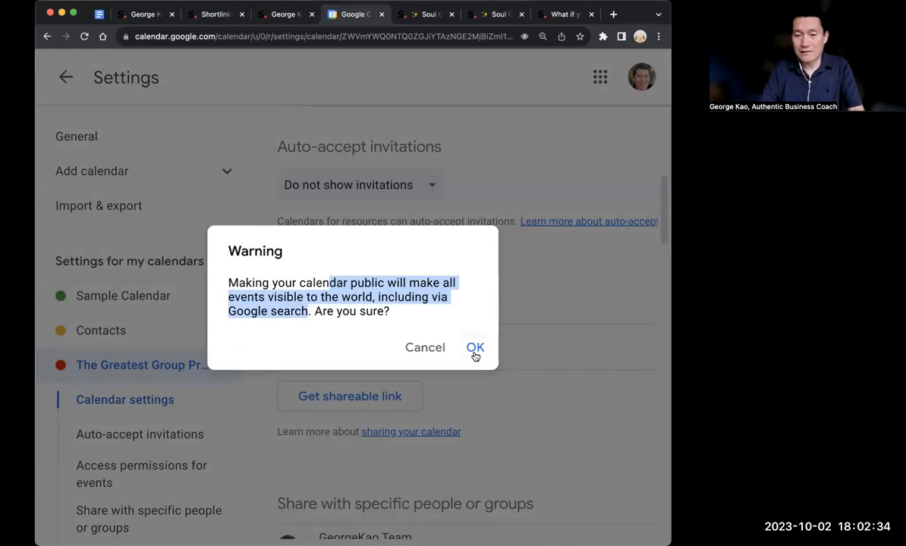
left_click(475, 347)
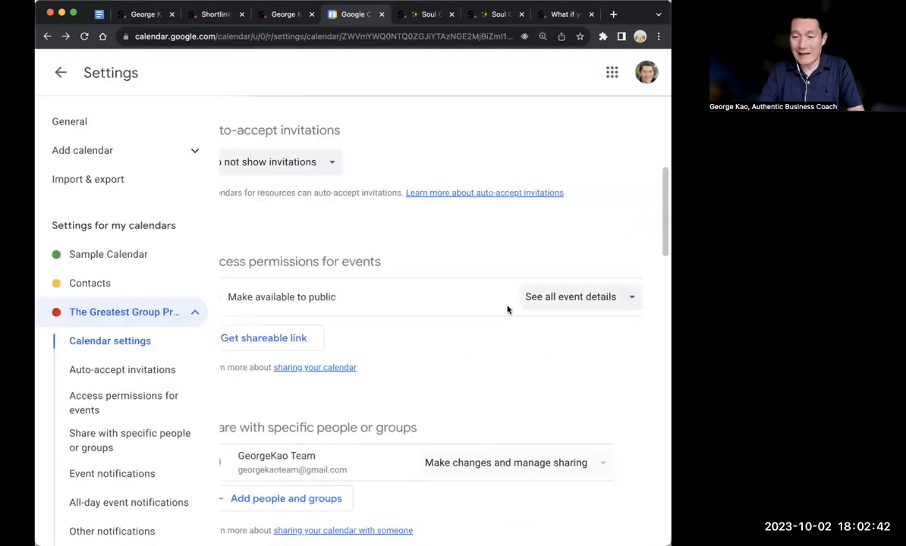
left_click(579, 296)
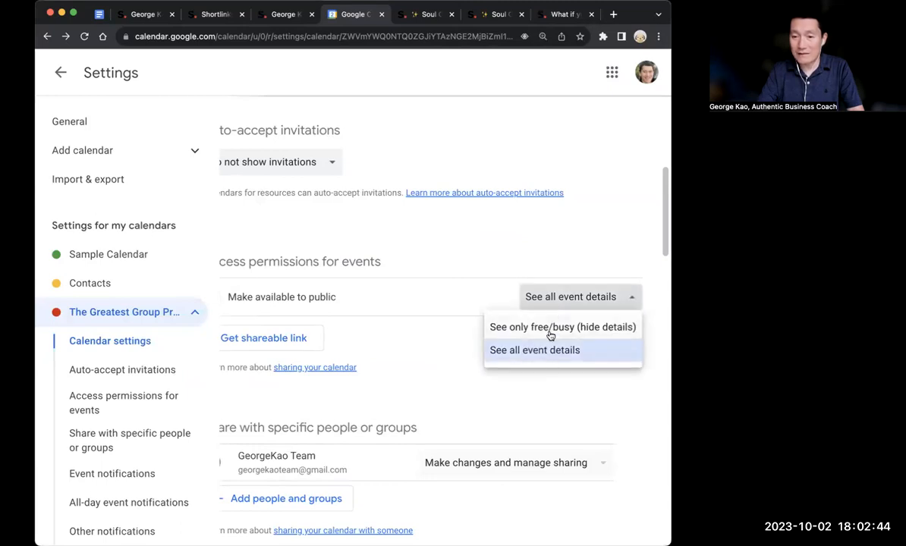
mouse_move(542, 362)
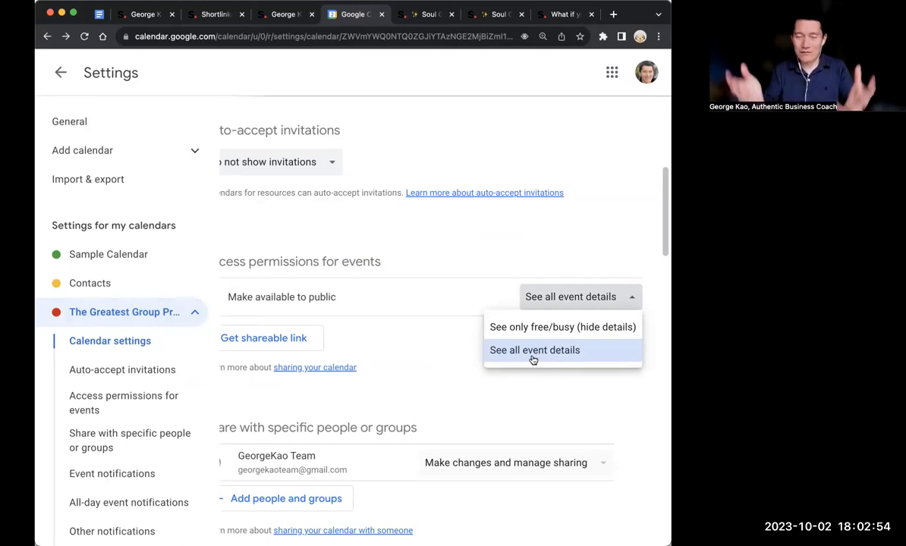
mouse_move(521, 359)
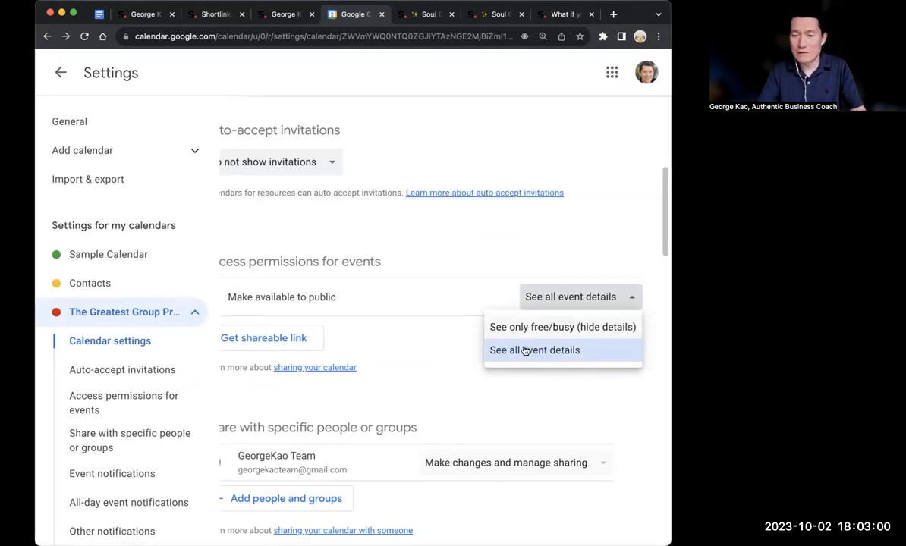
left_click(535, 350)
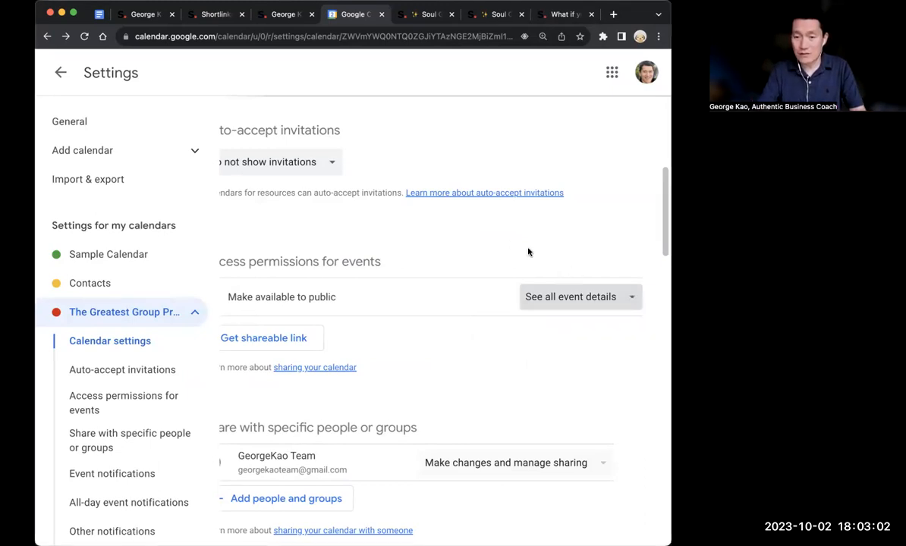
Copy the group calendar's link from the 'Get shareable link' popup.
left_click(243, 297)
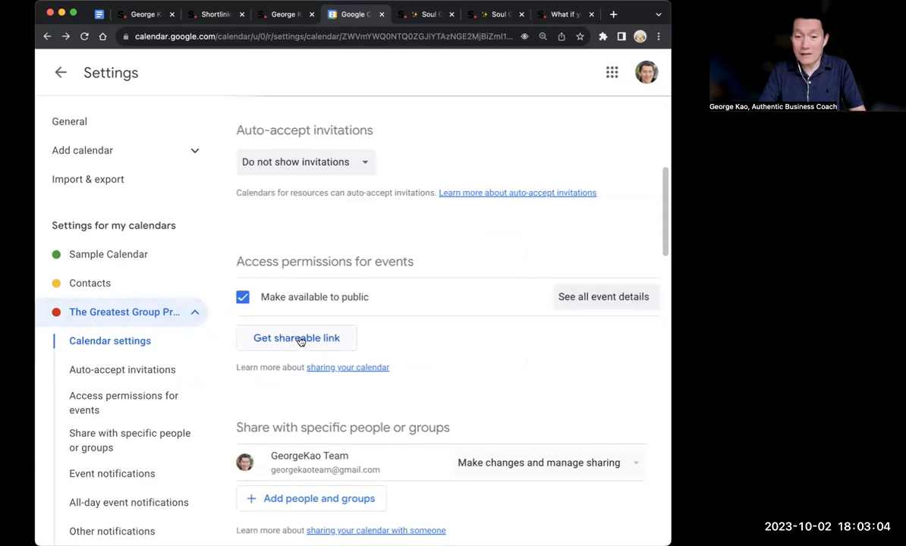
mouse_move(309, 342)
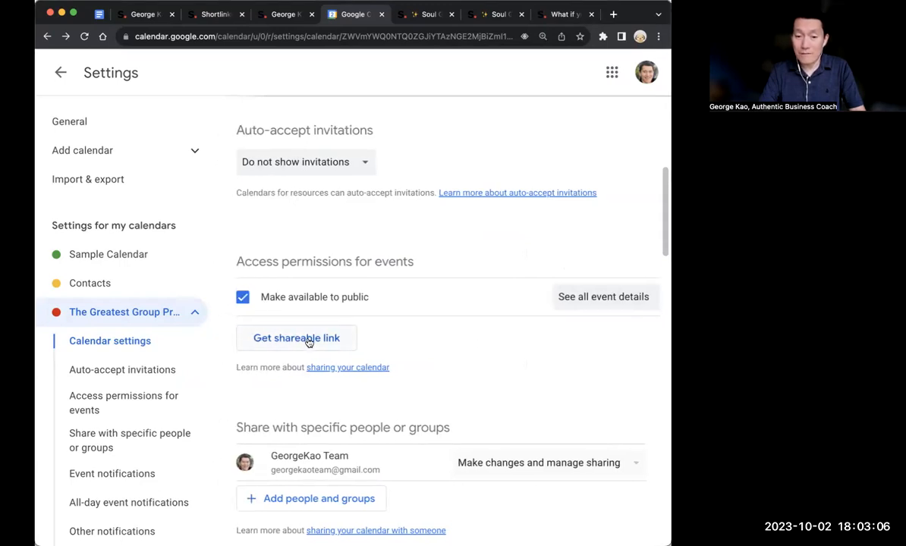
left_click(296, 337)
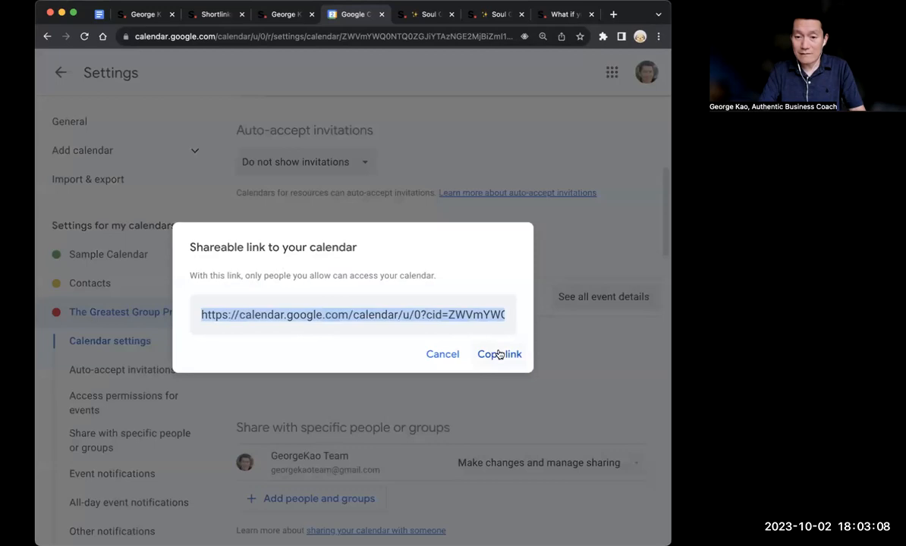
left_click(499, 354)
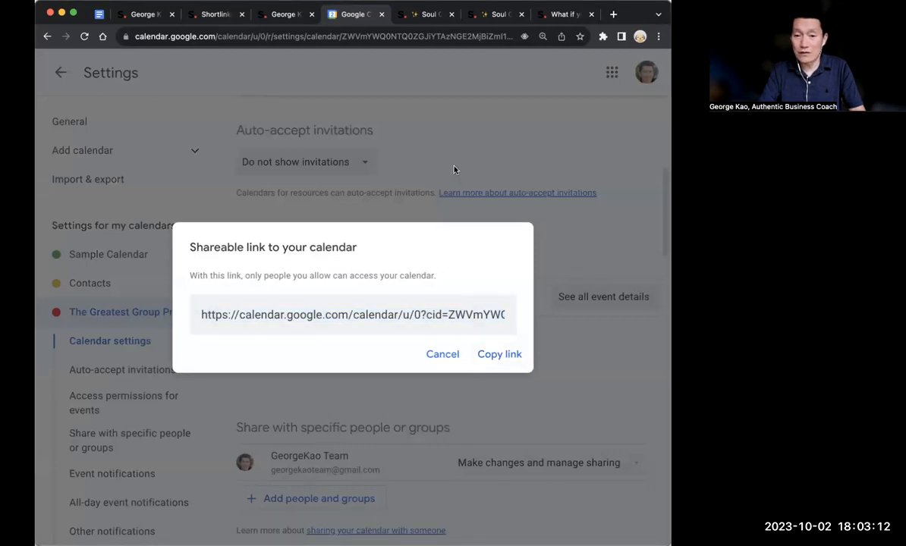
left_click(442, 355)
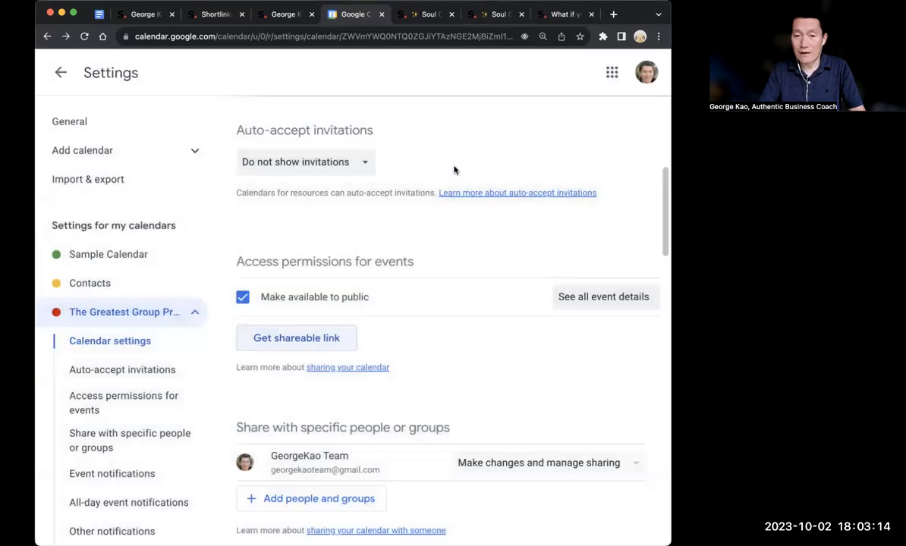
scroll("down", 3)
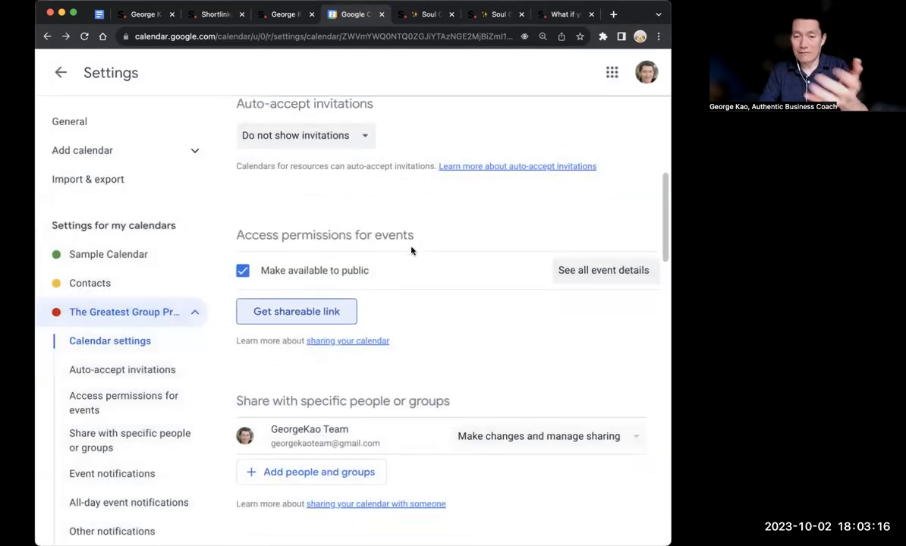
left_click(295, 312)
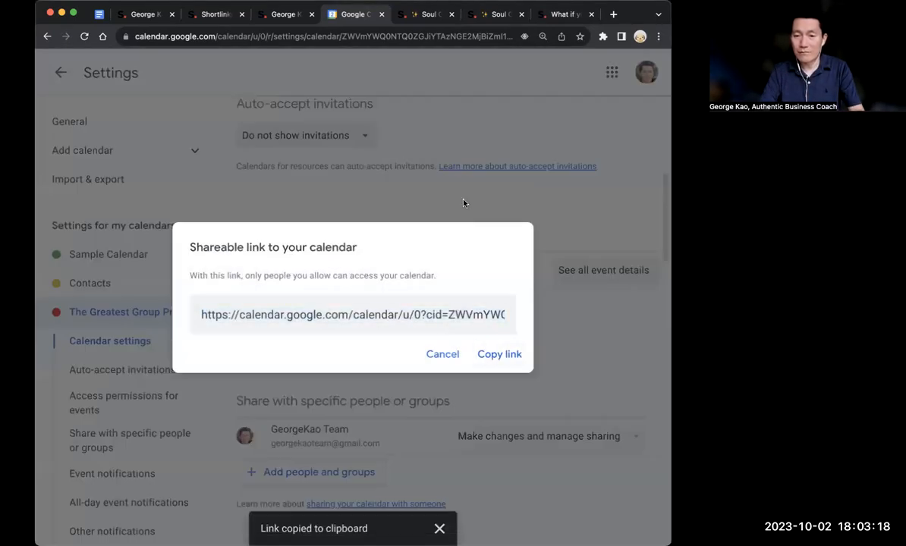
left_click(443, 355)
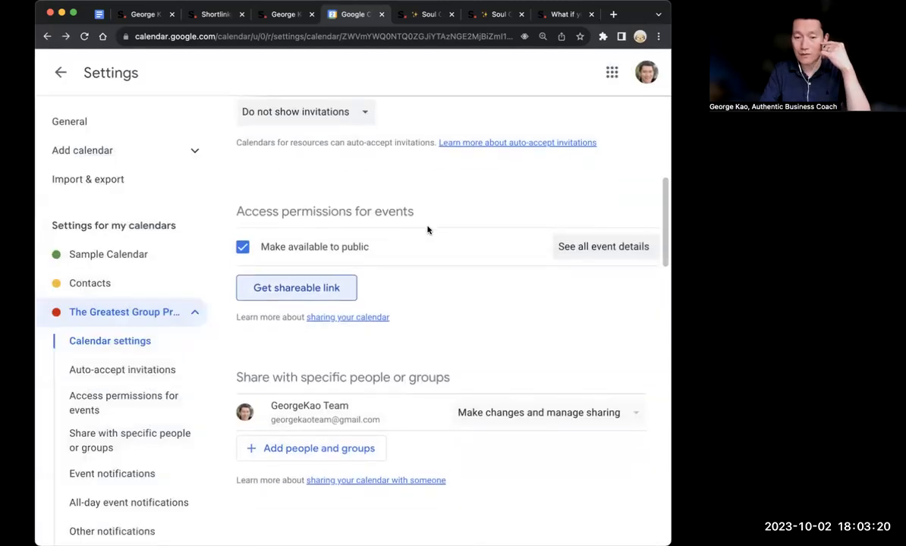
scroll("down", 3)
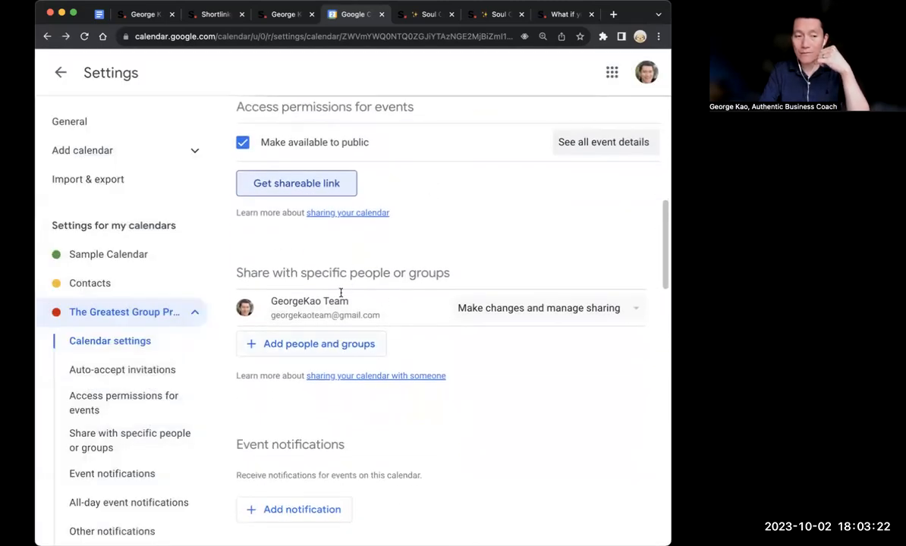
mouse_move(410, 236)
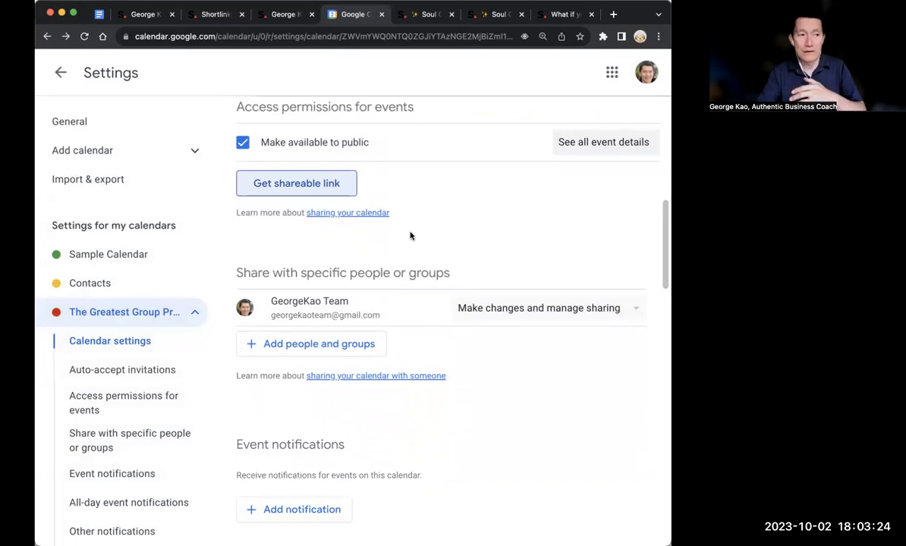
mouse_move(457, 258)
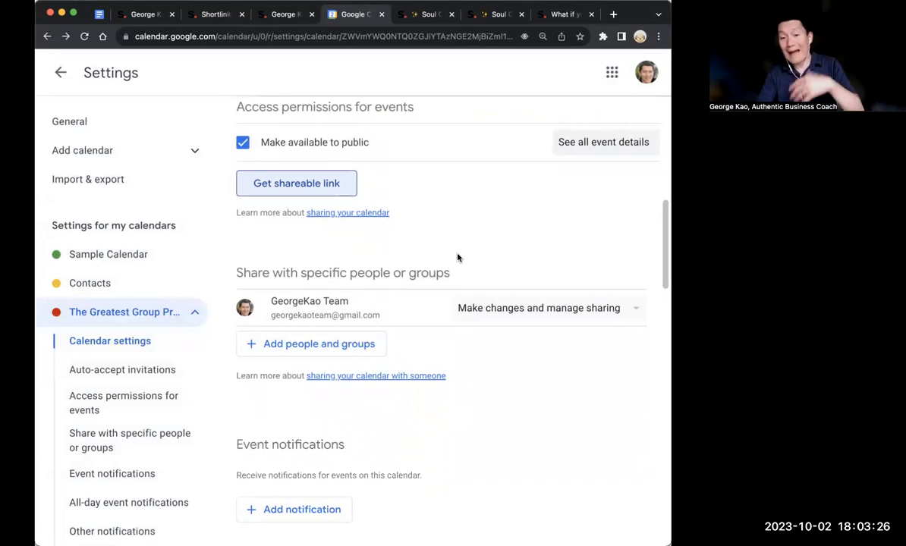
mouse_move(319, 343)
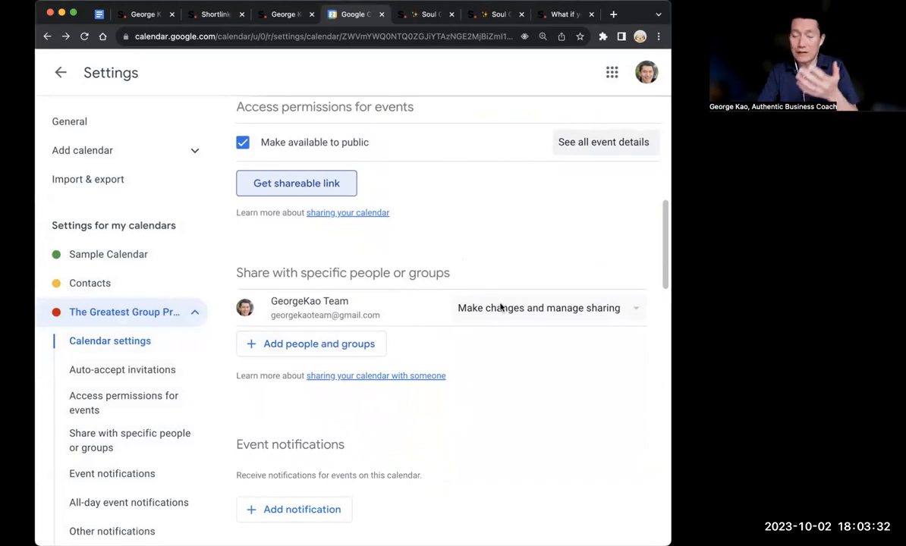
scroll("down", 3)
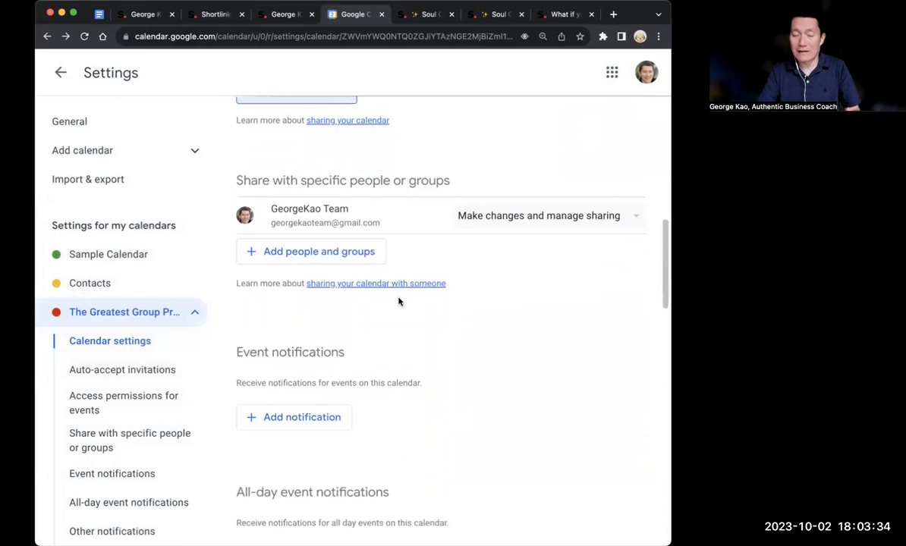
scroll("down", 3)
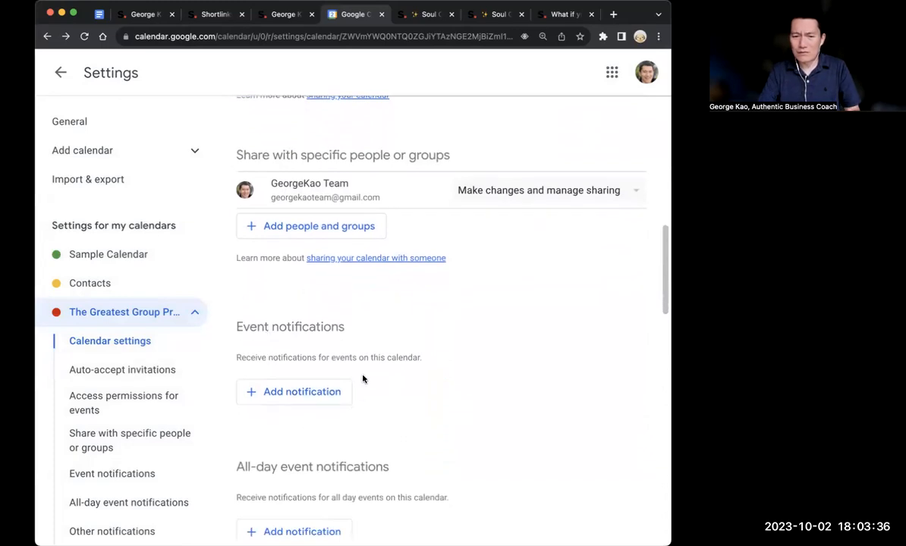
scroll("down", 3)
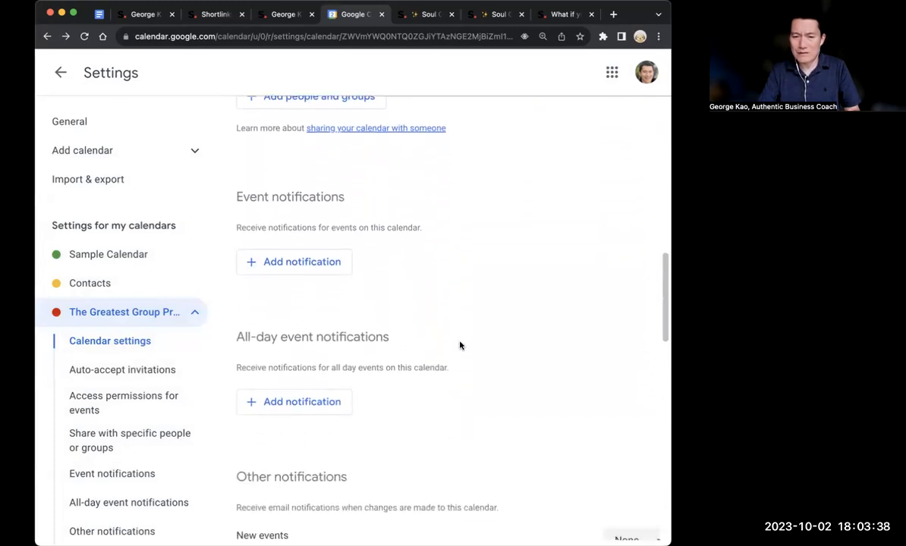
scroll("down", 3)
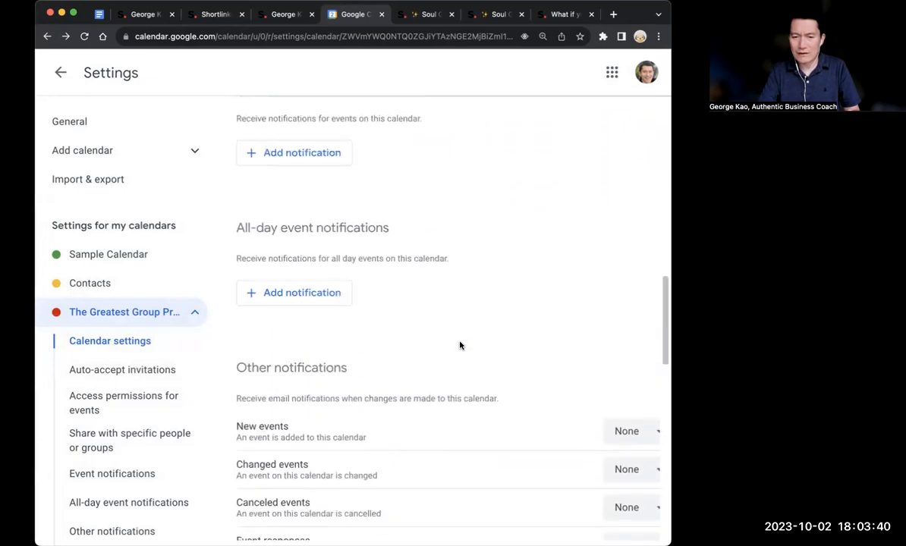
scroll("down", 3)
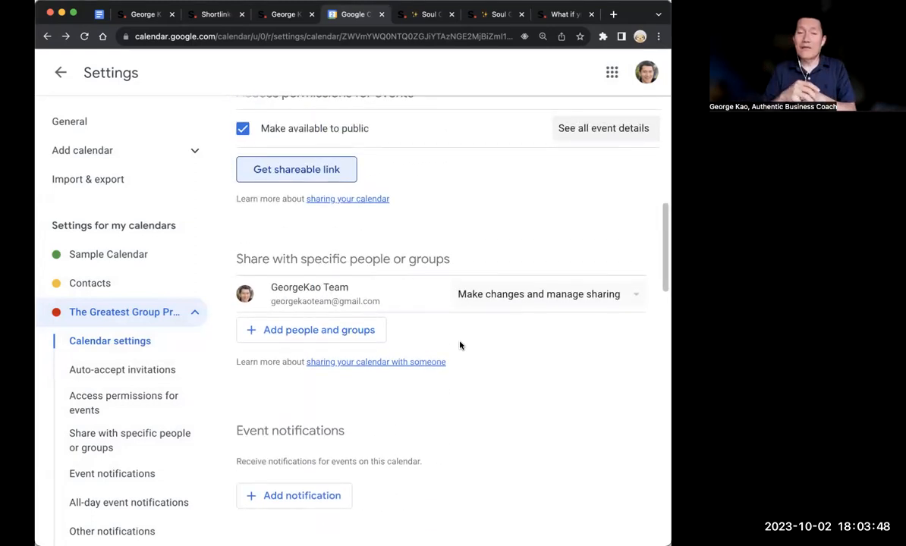
scroll("up", 3)
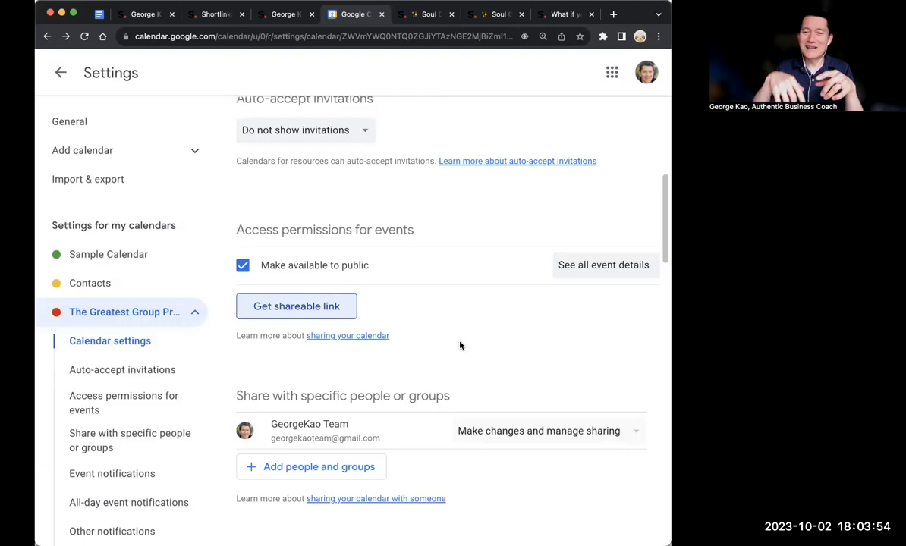
mouse_move(298, 253)
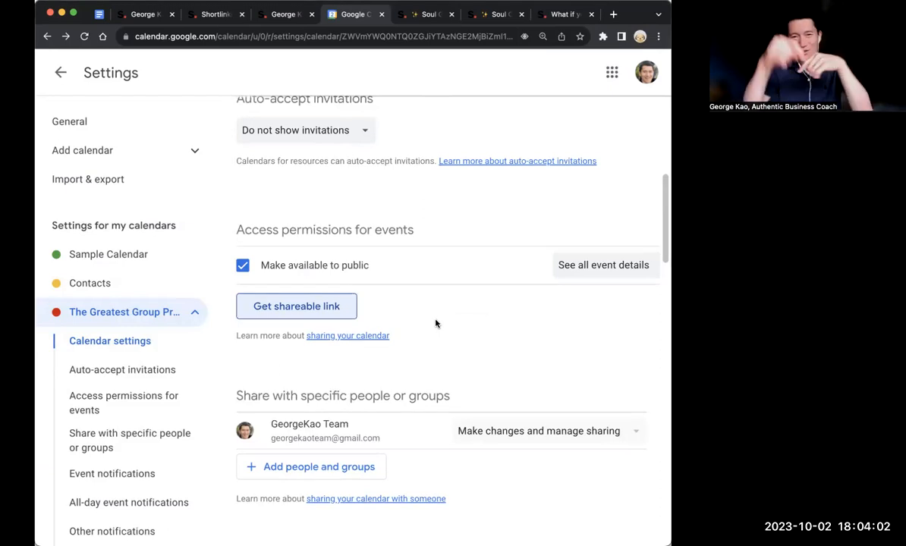
scroll("up", 3)
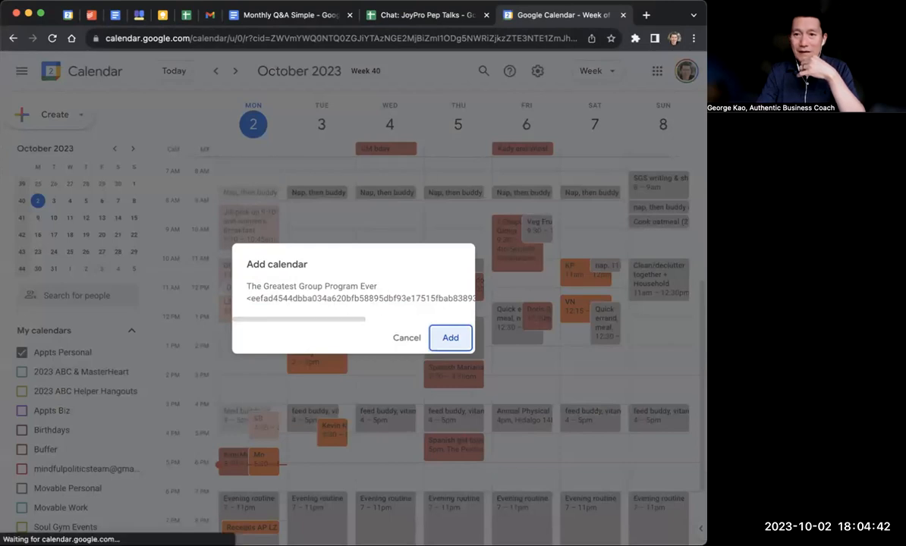
mouse_move(329, 289)
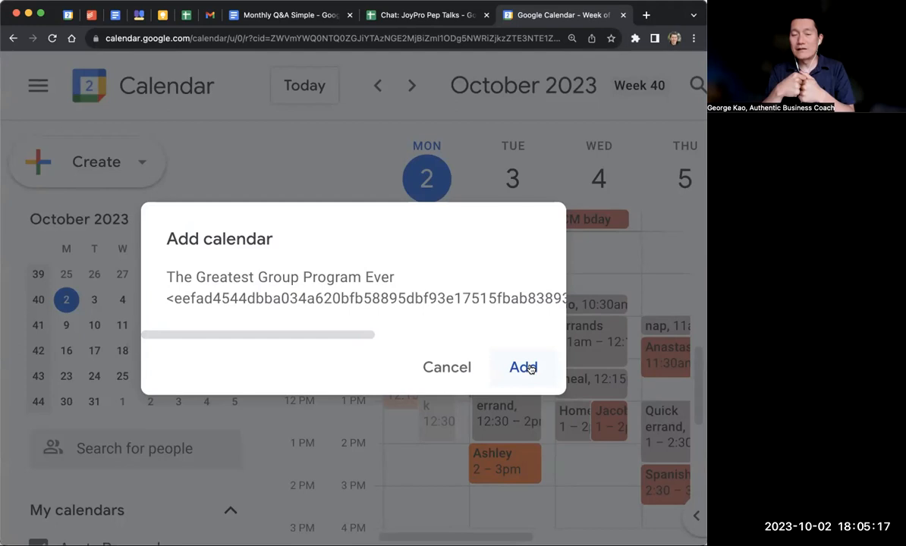
mouse_move(588, 191)
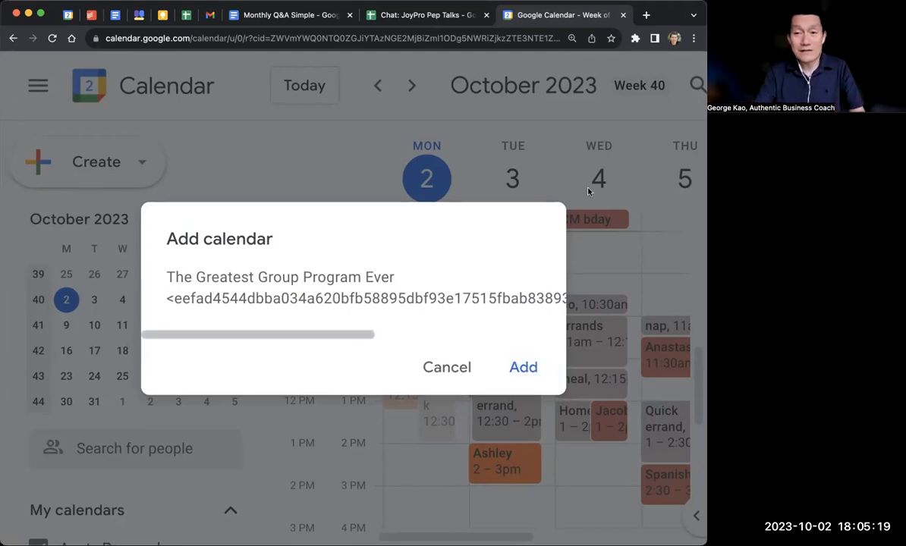